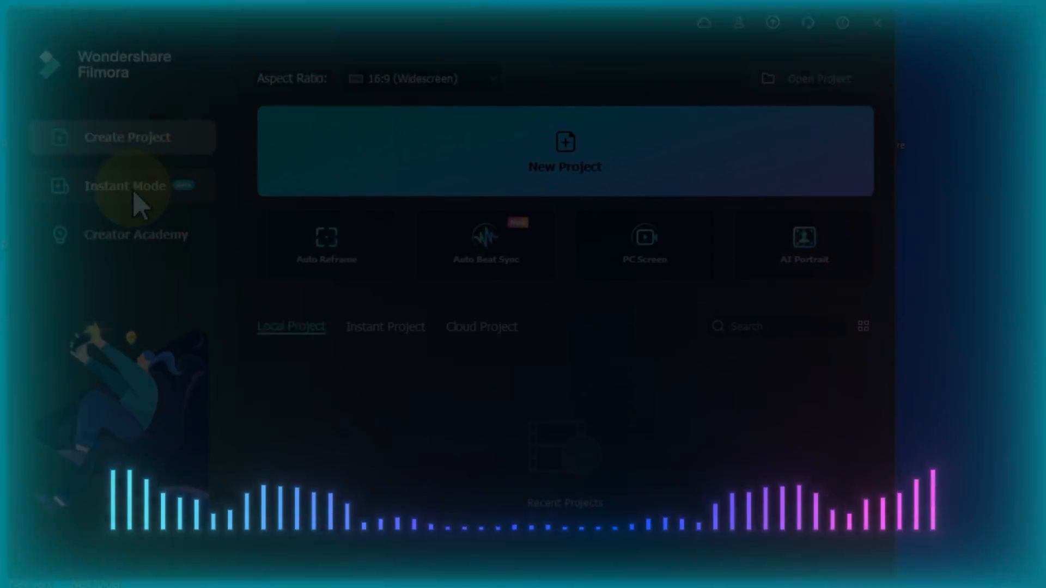
Open the existing project so the editor shows the timeline with the chroma-key clip
{"action": "left_click", "coordinate": [564, 152]}
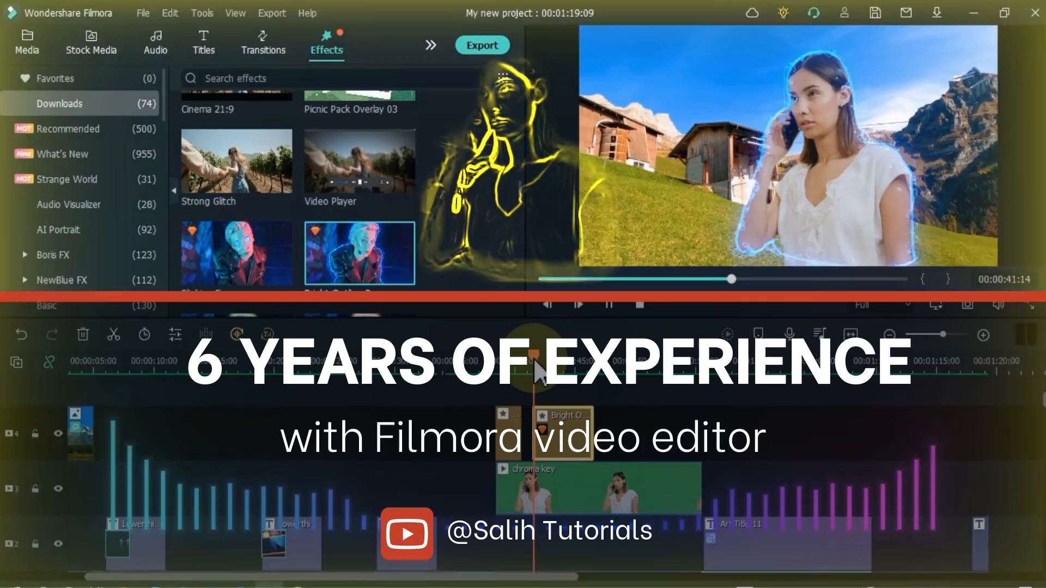
Place Blinking Eyes and Burning Outline 5 on track 4 above the chroma-key clip and preview
{"action": "left_click", "coordinate": [578, 304]}
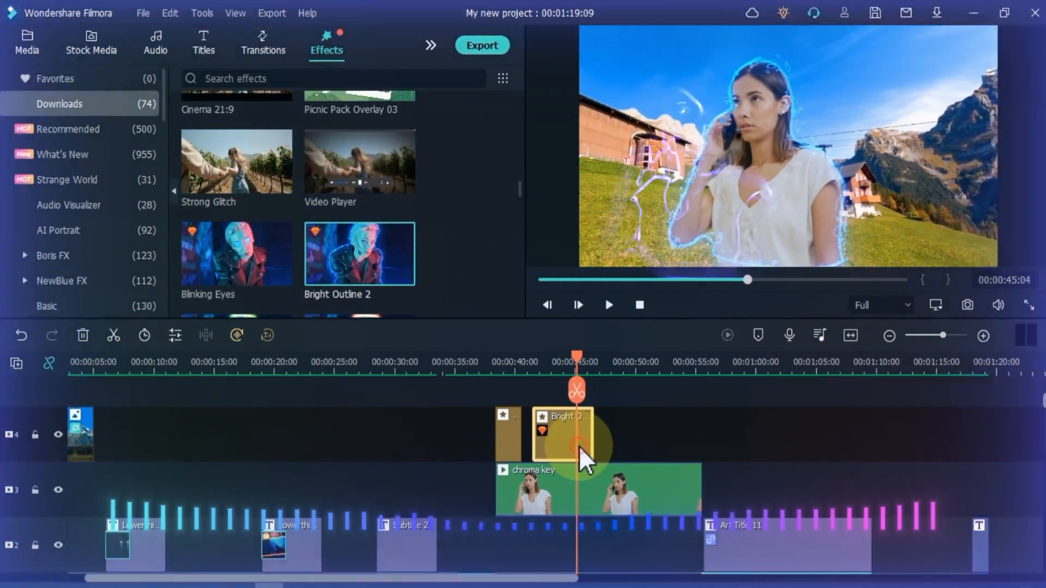
{"action": "left_click", "coordinate": [608, 305]}
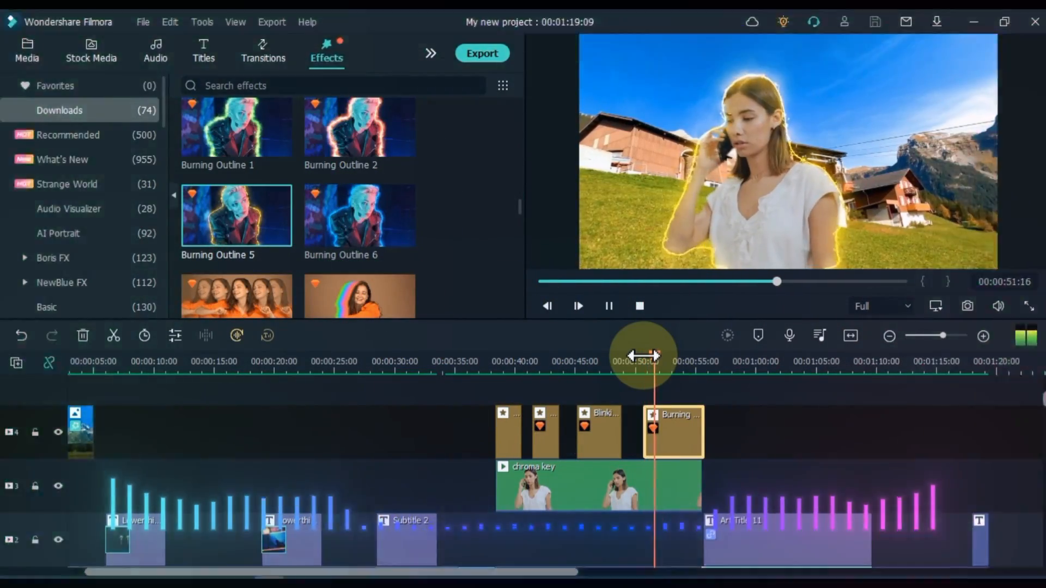
{"action": "left_click", "coordinate": [607, 306]}
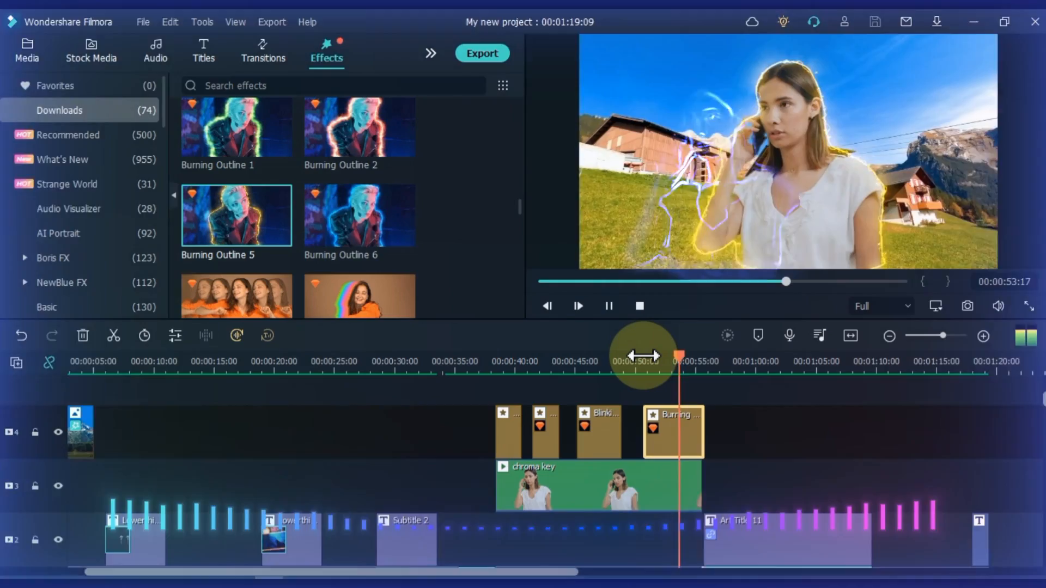